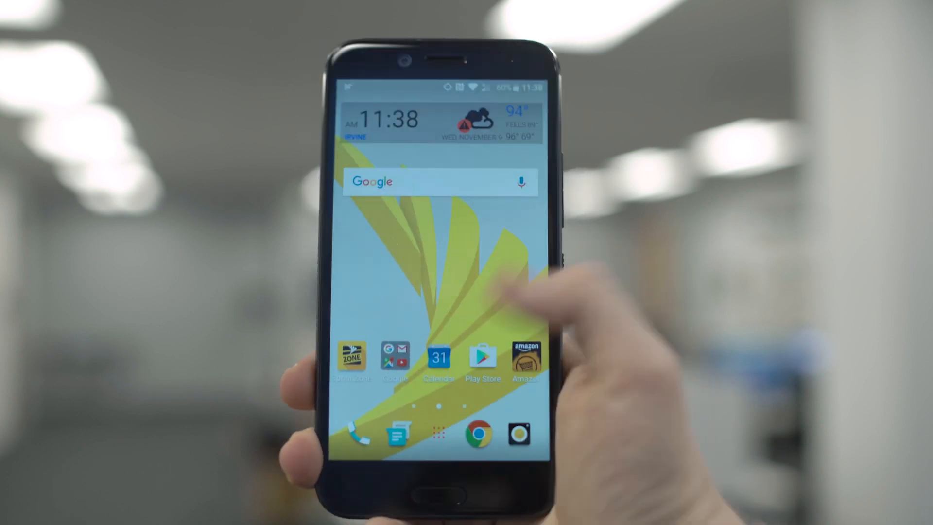
Step: Go from the home screen through the app drawer into Settings and scroll to its device section with apps and storage
{"action": "left_click", "coordinate": [439, 432]}
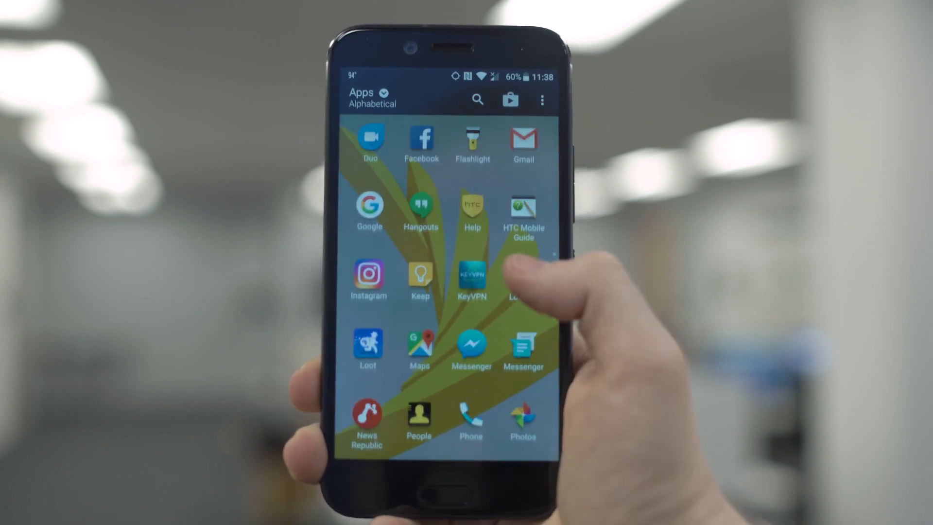
{"action": "scroll", "scroll_direction": "down", "scroll_amount": 3}
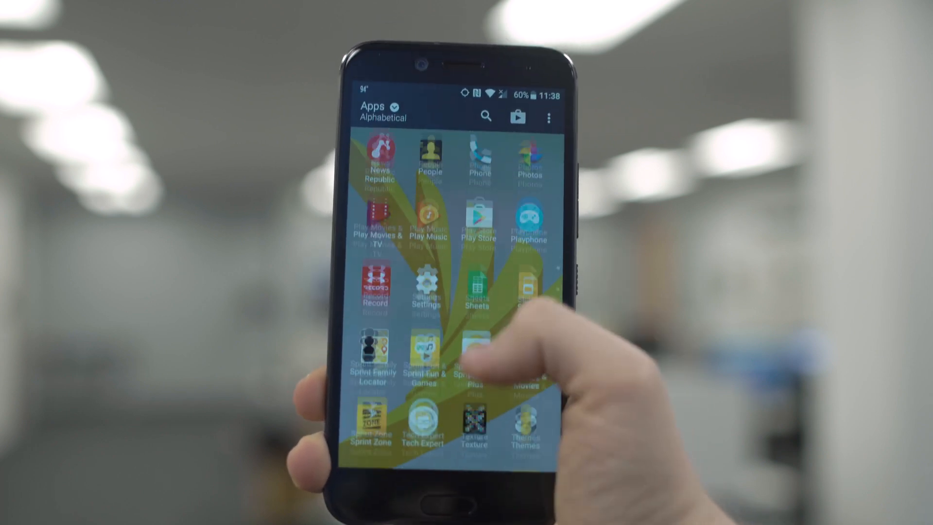
{"action": "scroll", "scroll_direction": "down", "scroll_amount": 3}
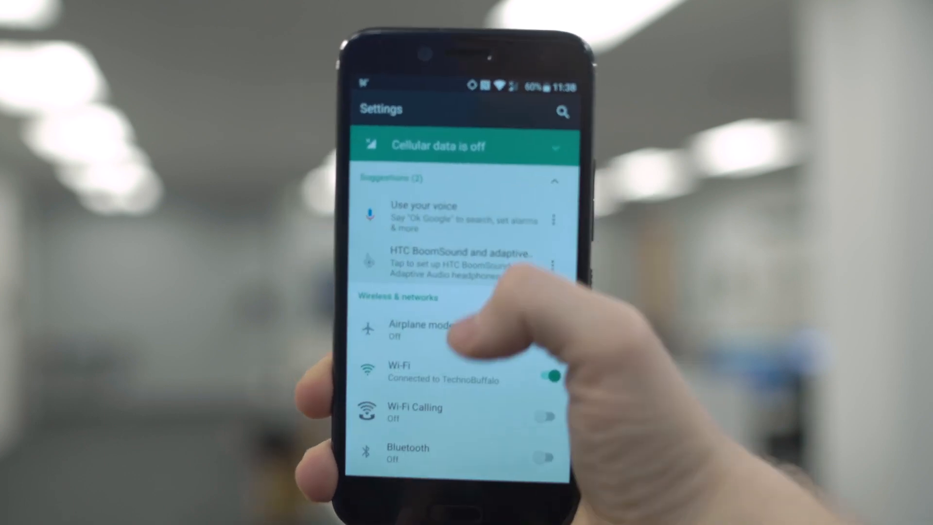
{"action": "scroll", "scroll_direction": "down", "scroll_amount": 3}
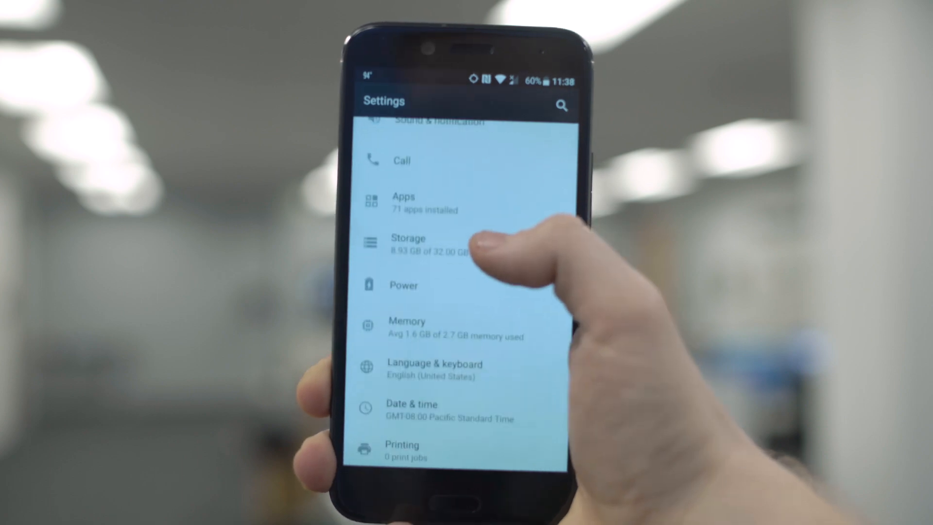